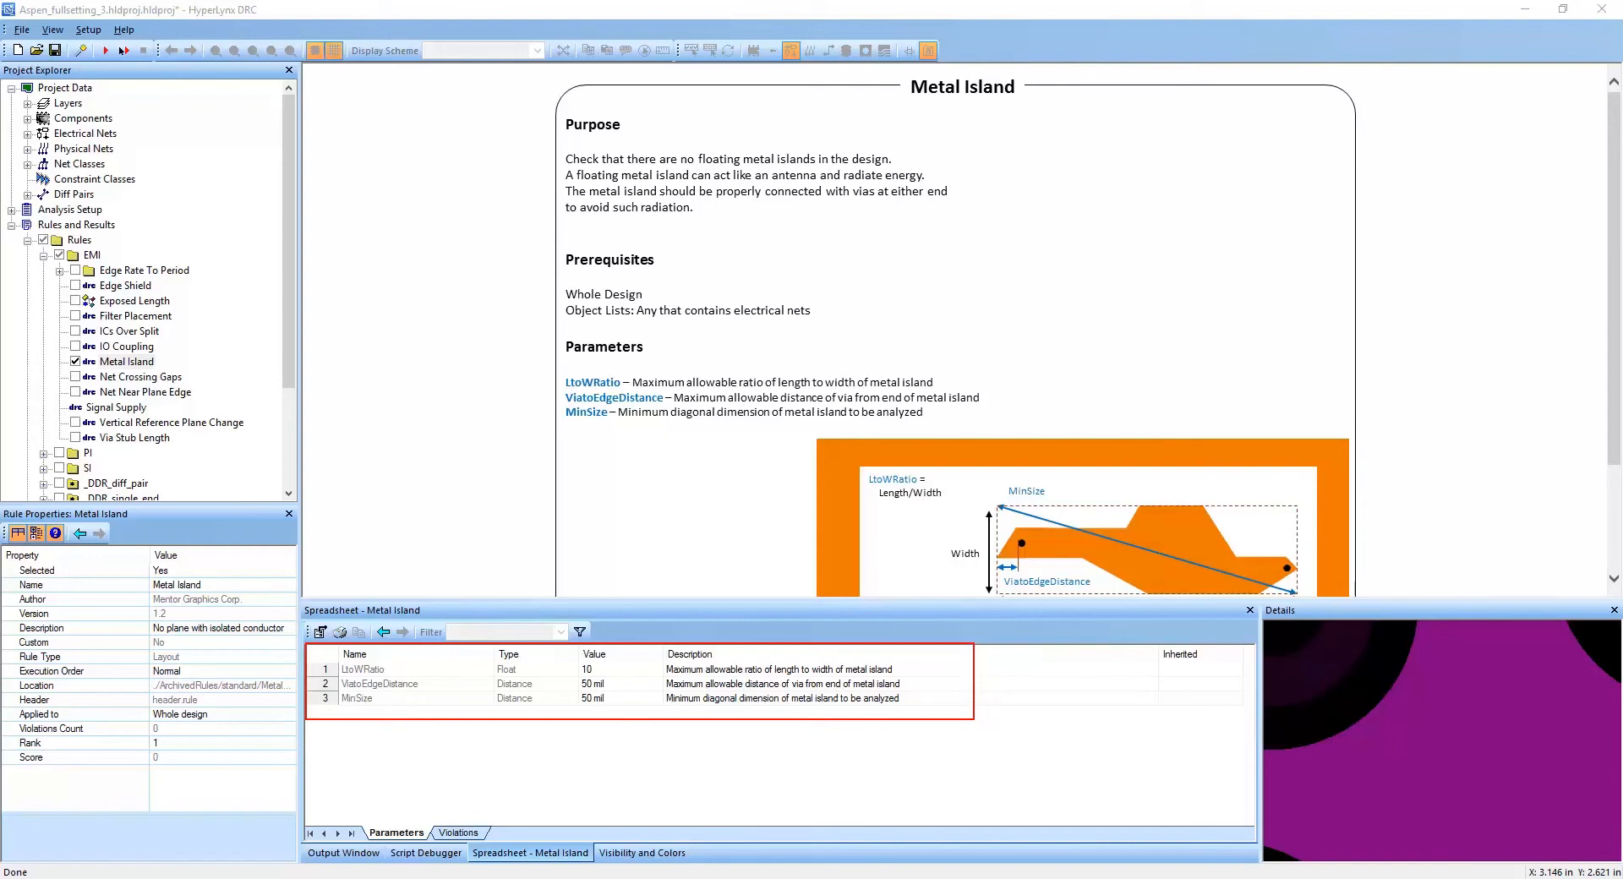
- Run the Metal Island rule check to list its Isolated Metal violations on SIGNAL_1
left_click(129, 362)
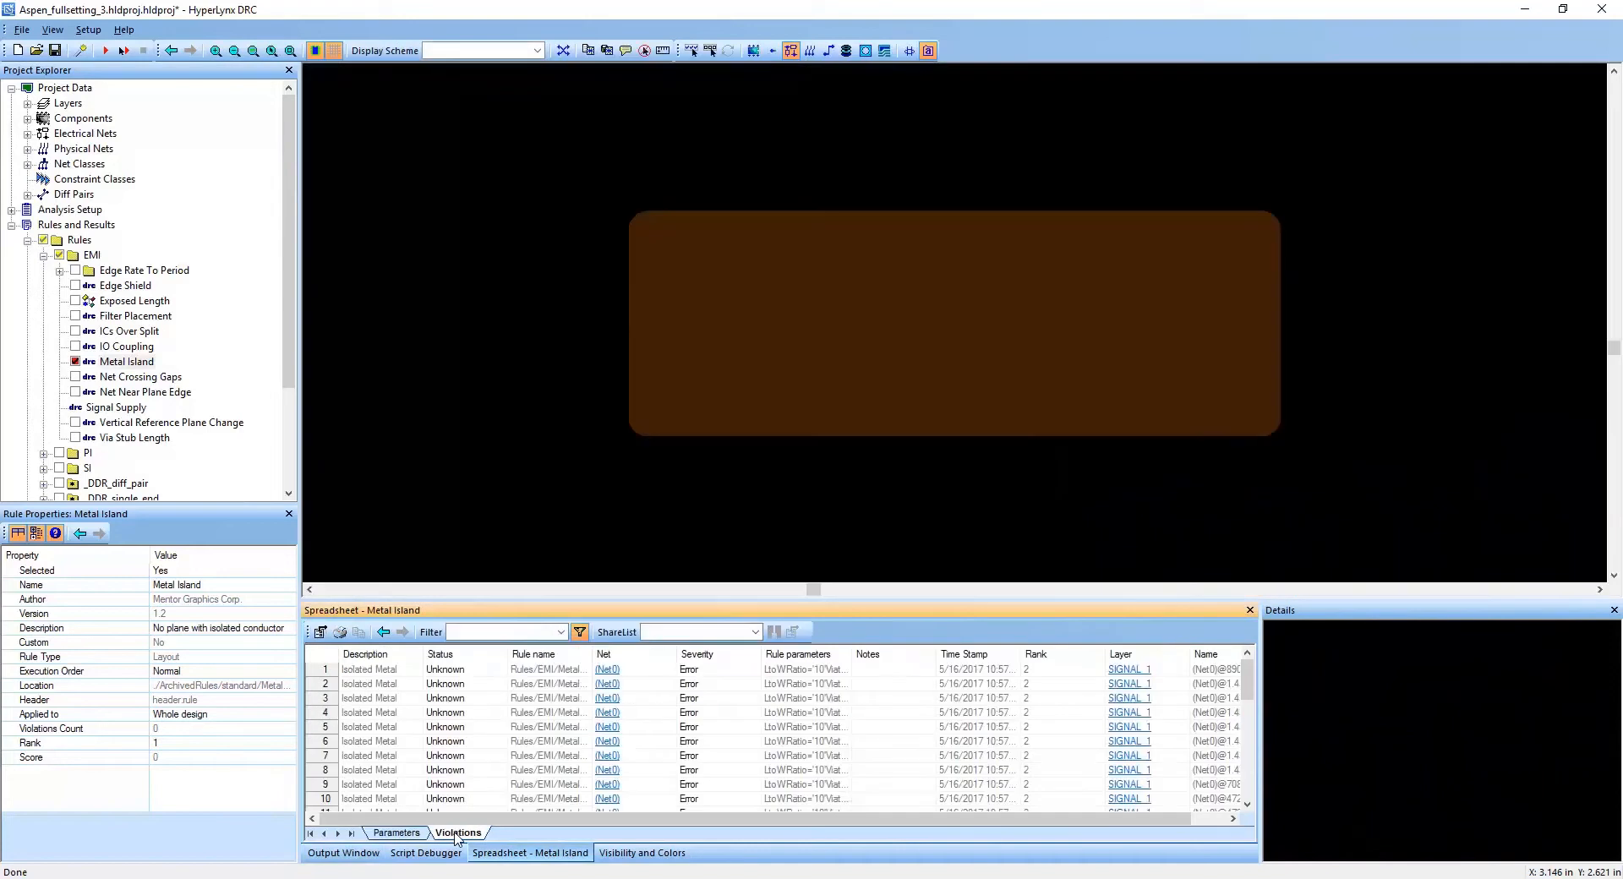
- Zoom to violations 1 and 4 and set violation 4's status to Ignored
left_click(364, 669)
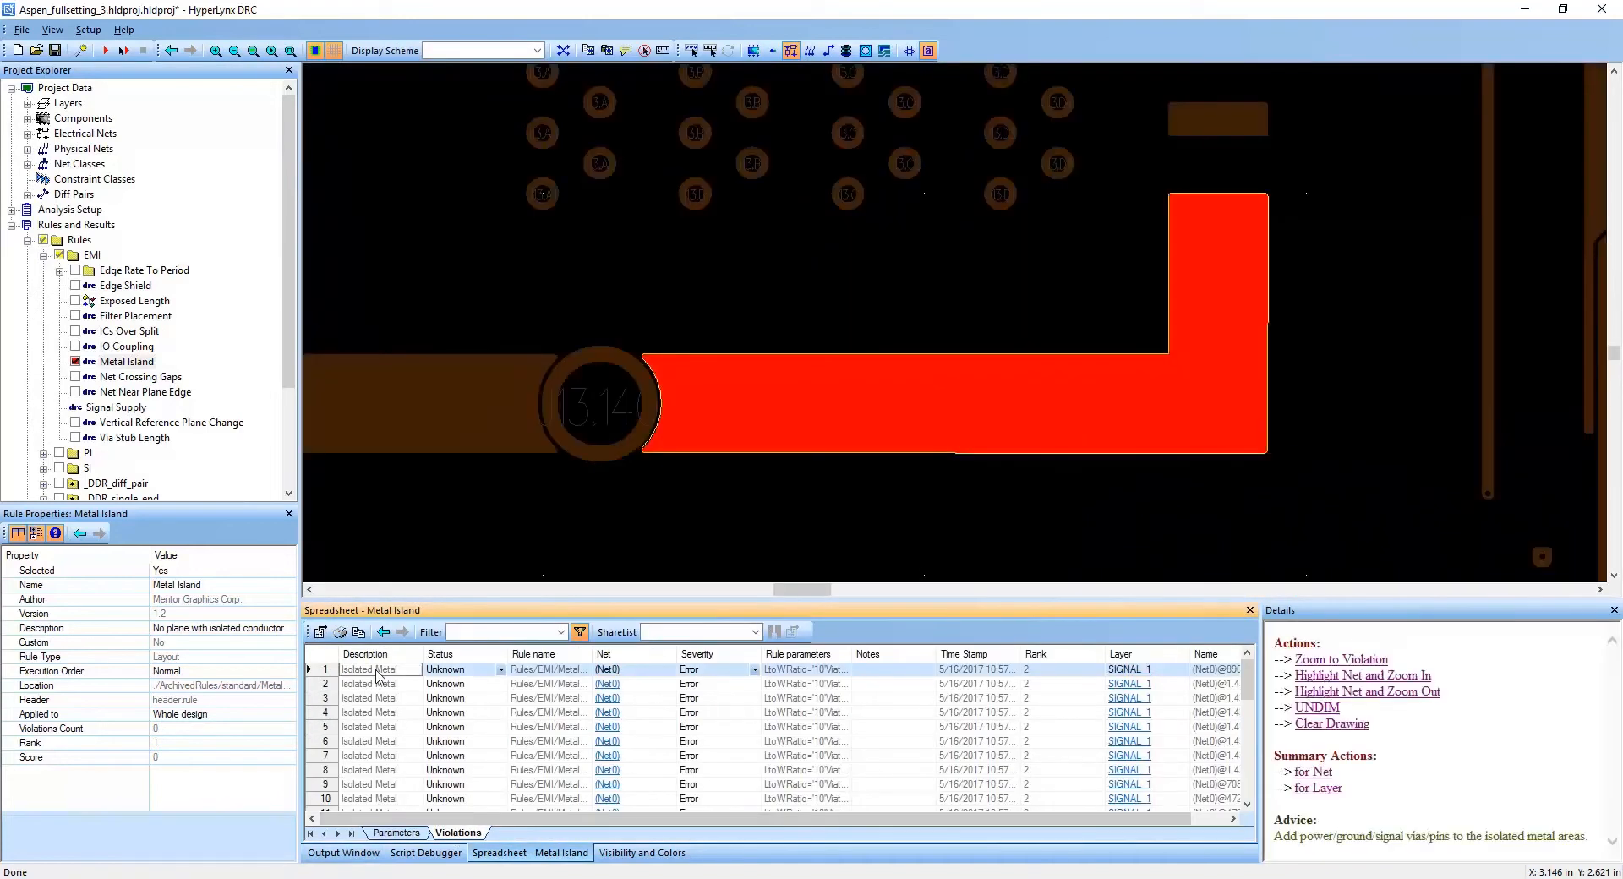
left_click(365, 683)
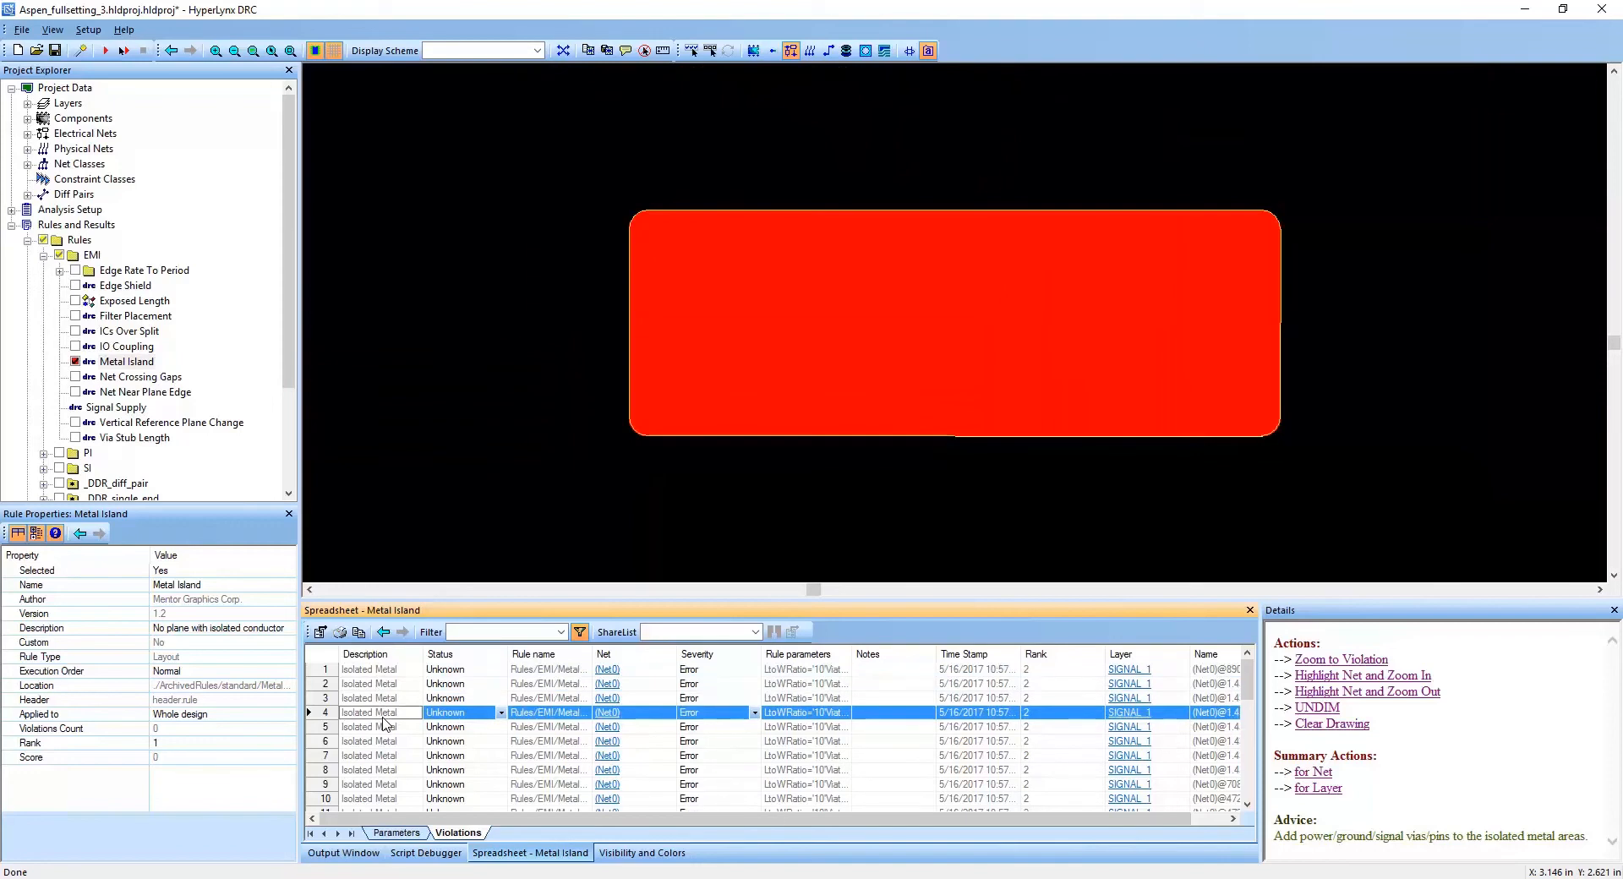
left_click(499, 712)
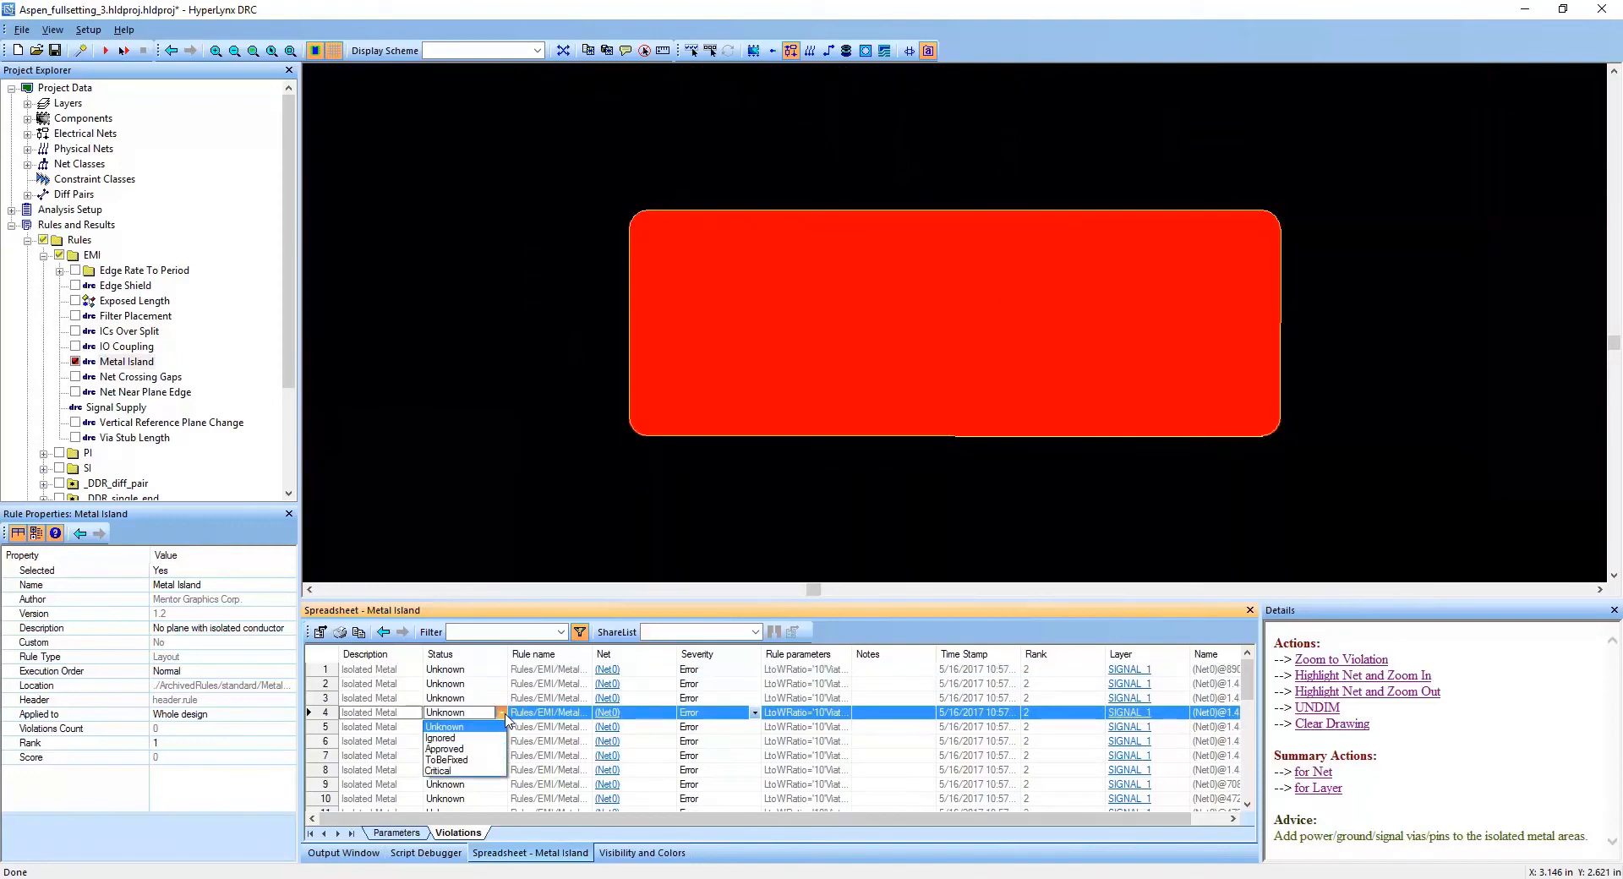
left_click(442, 726)
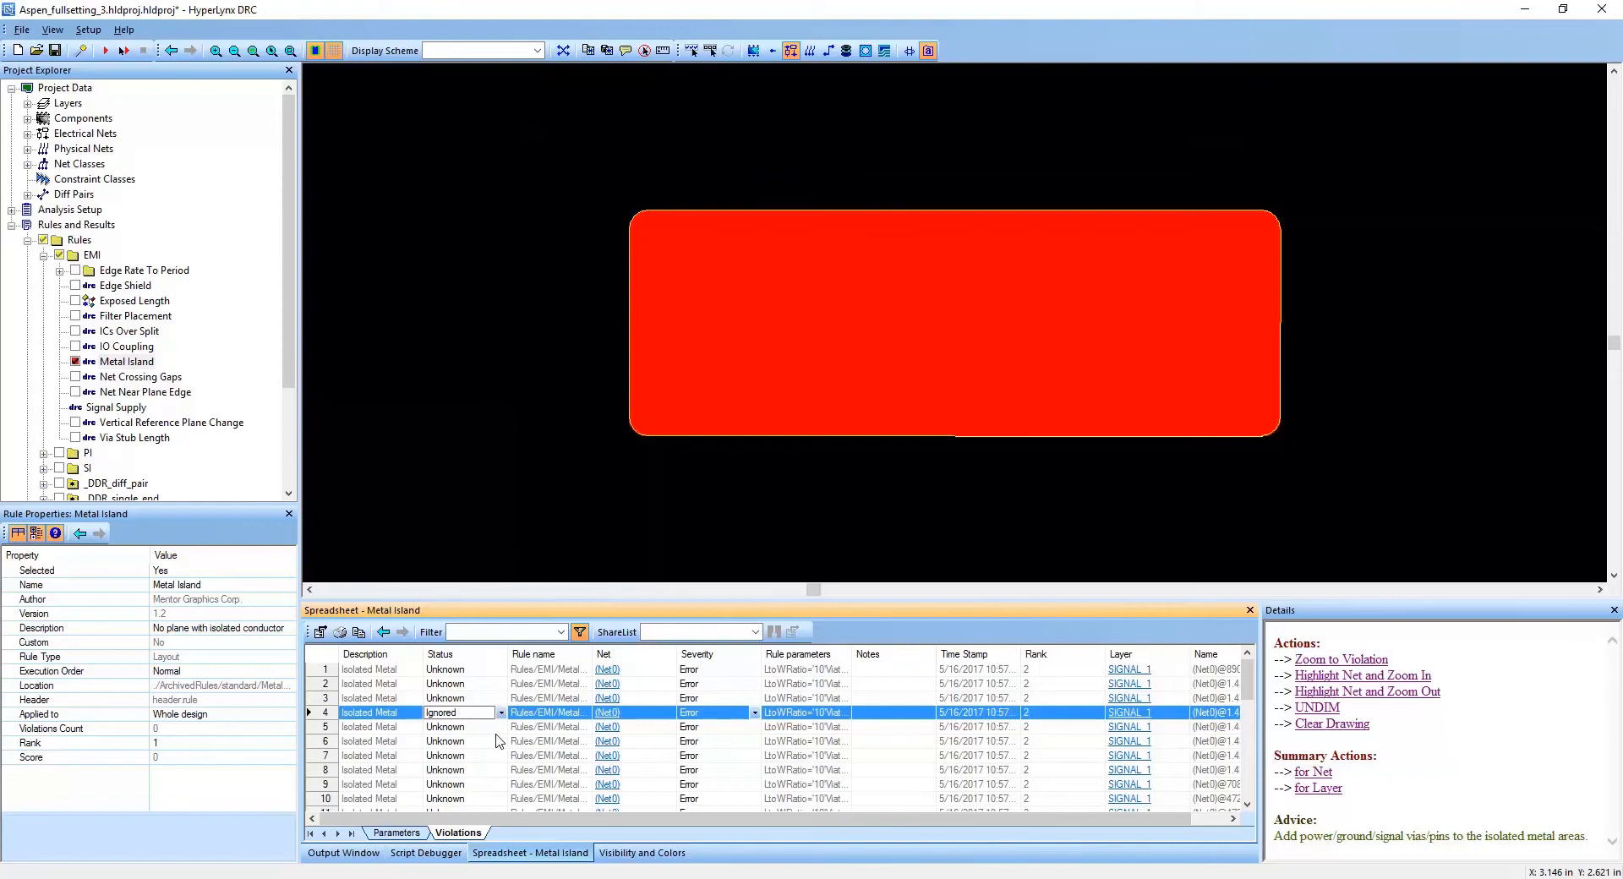
scroll("down", 3)
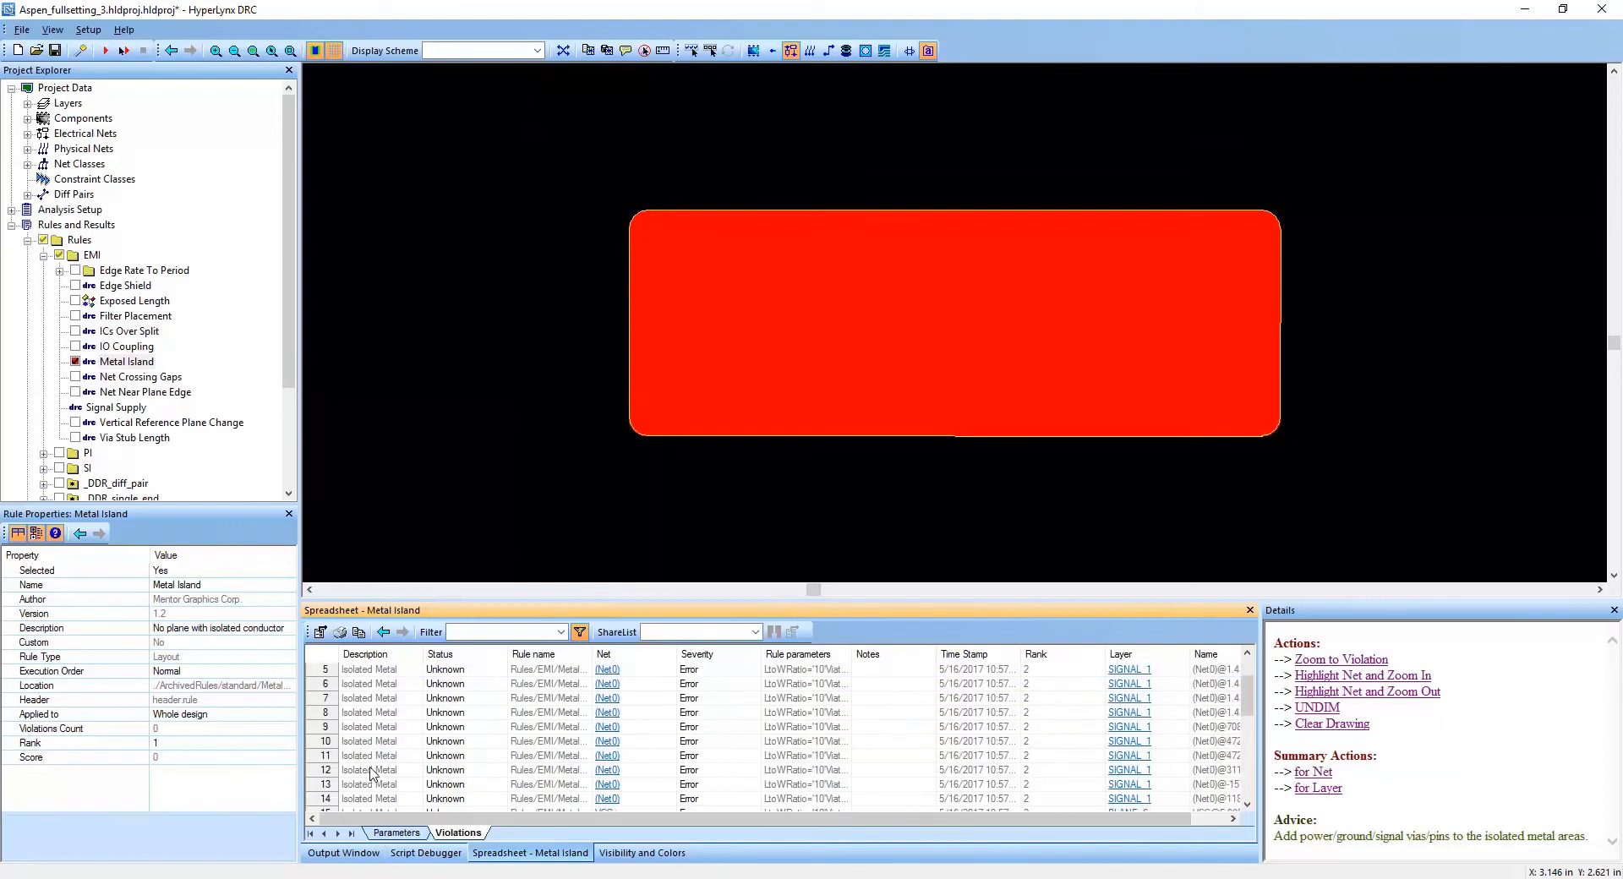
scroll("down", 3)
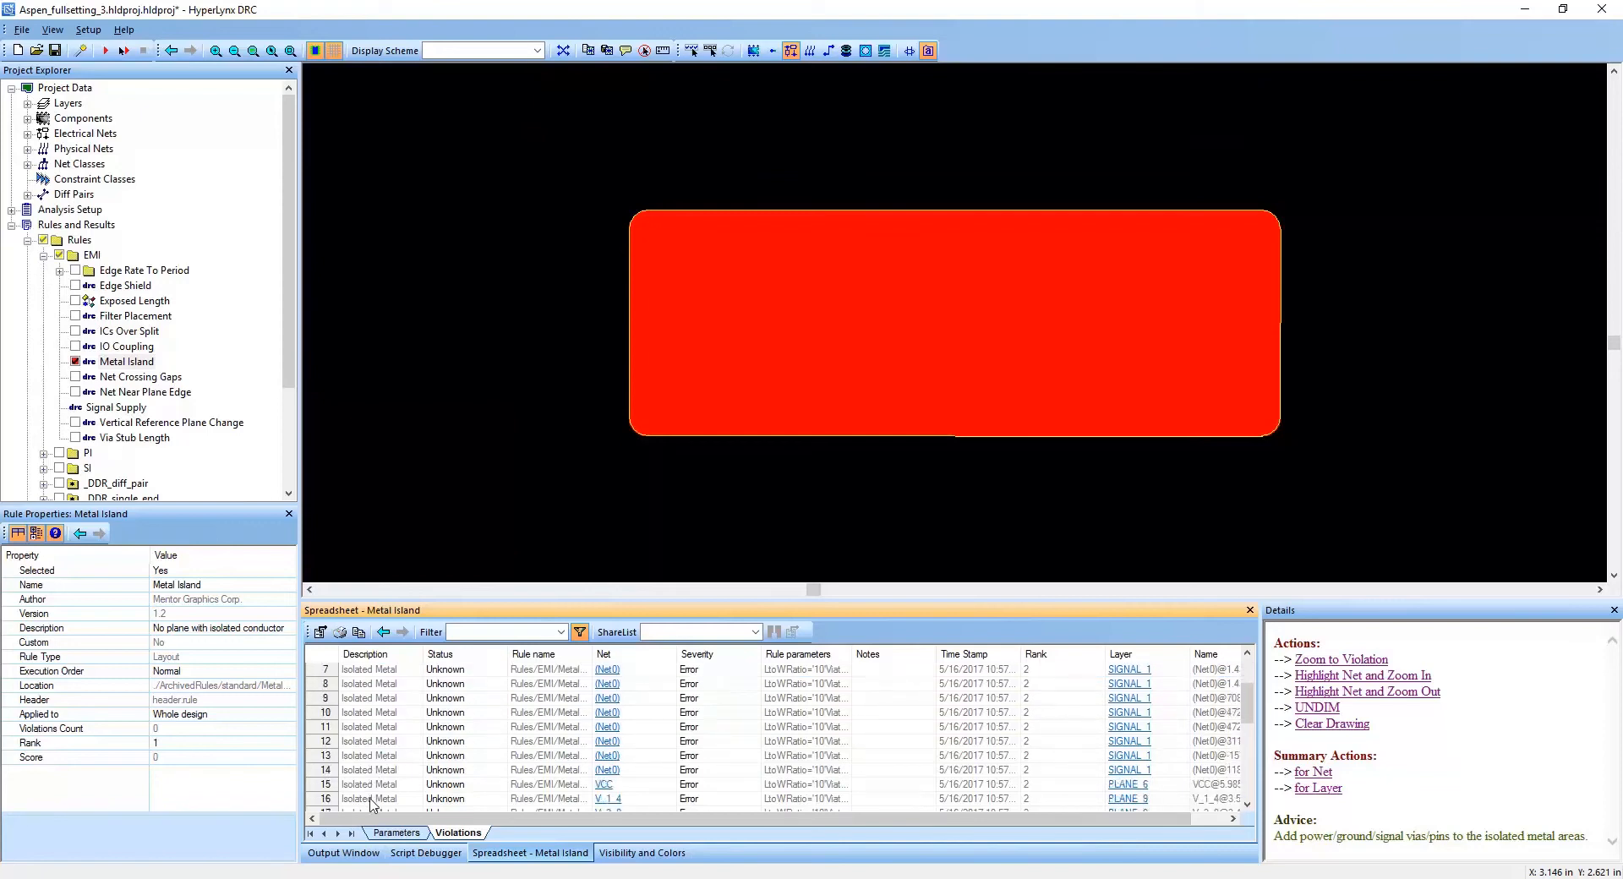
- Zoom to violations 17–19 and set violations 19 and 17 to ToBeFixed
left_click(368, 798)
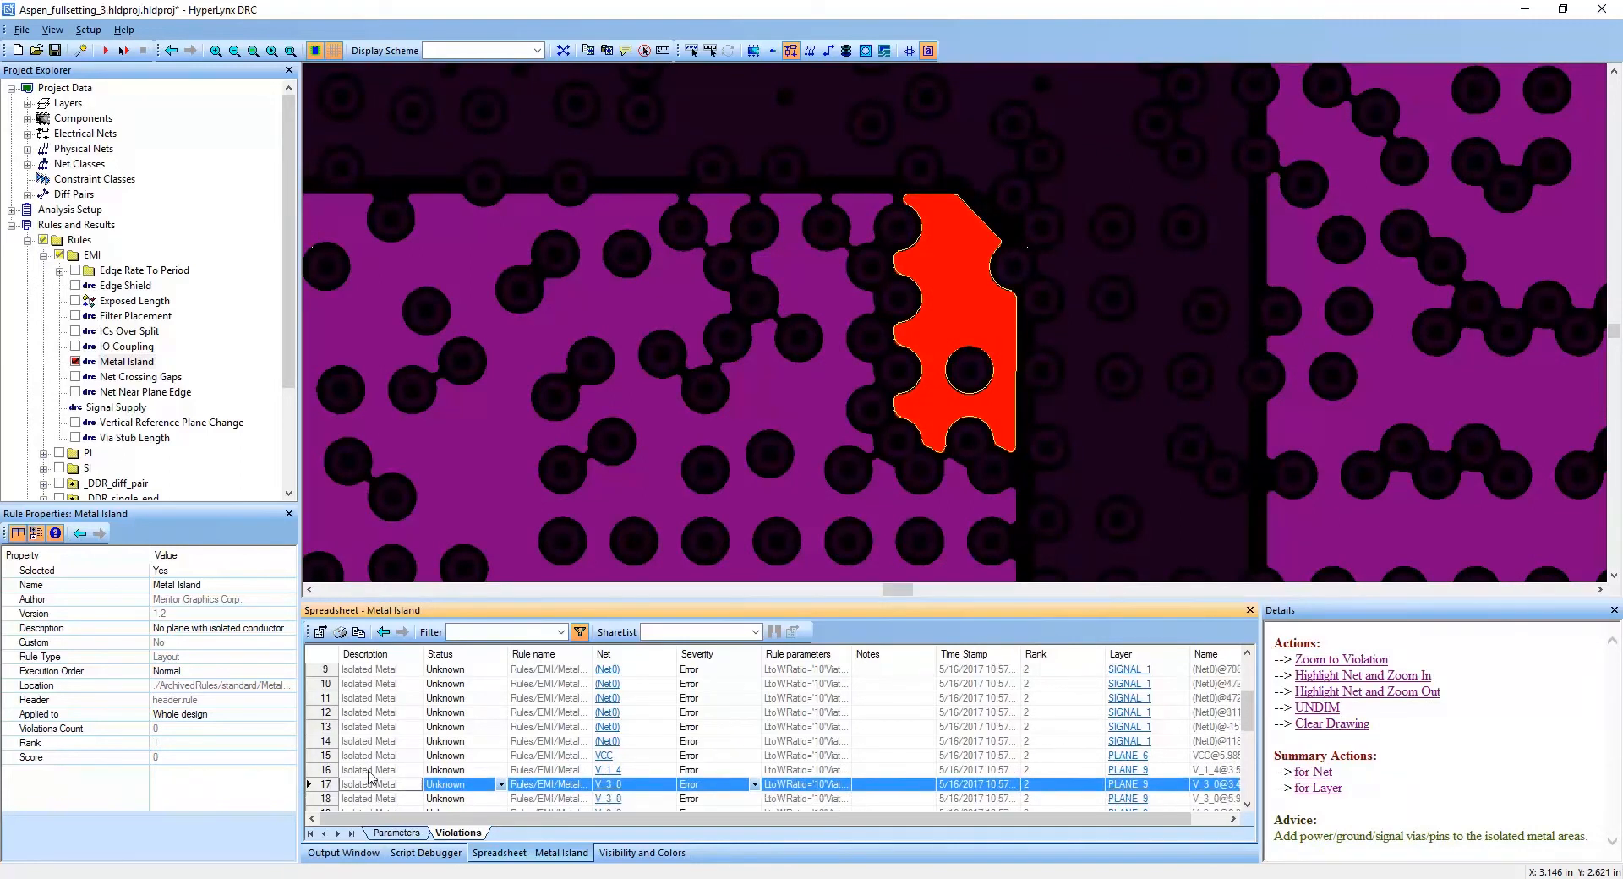
left_click(369, 798)
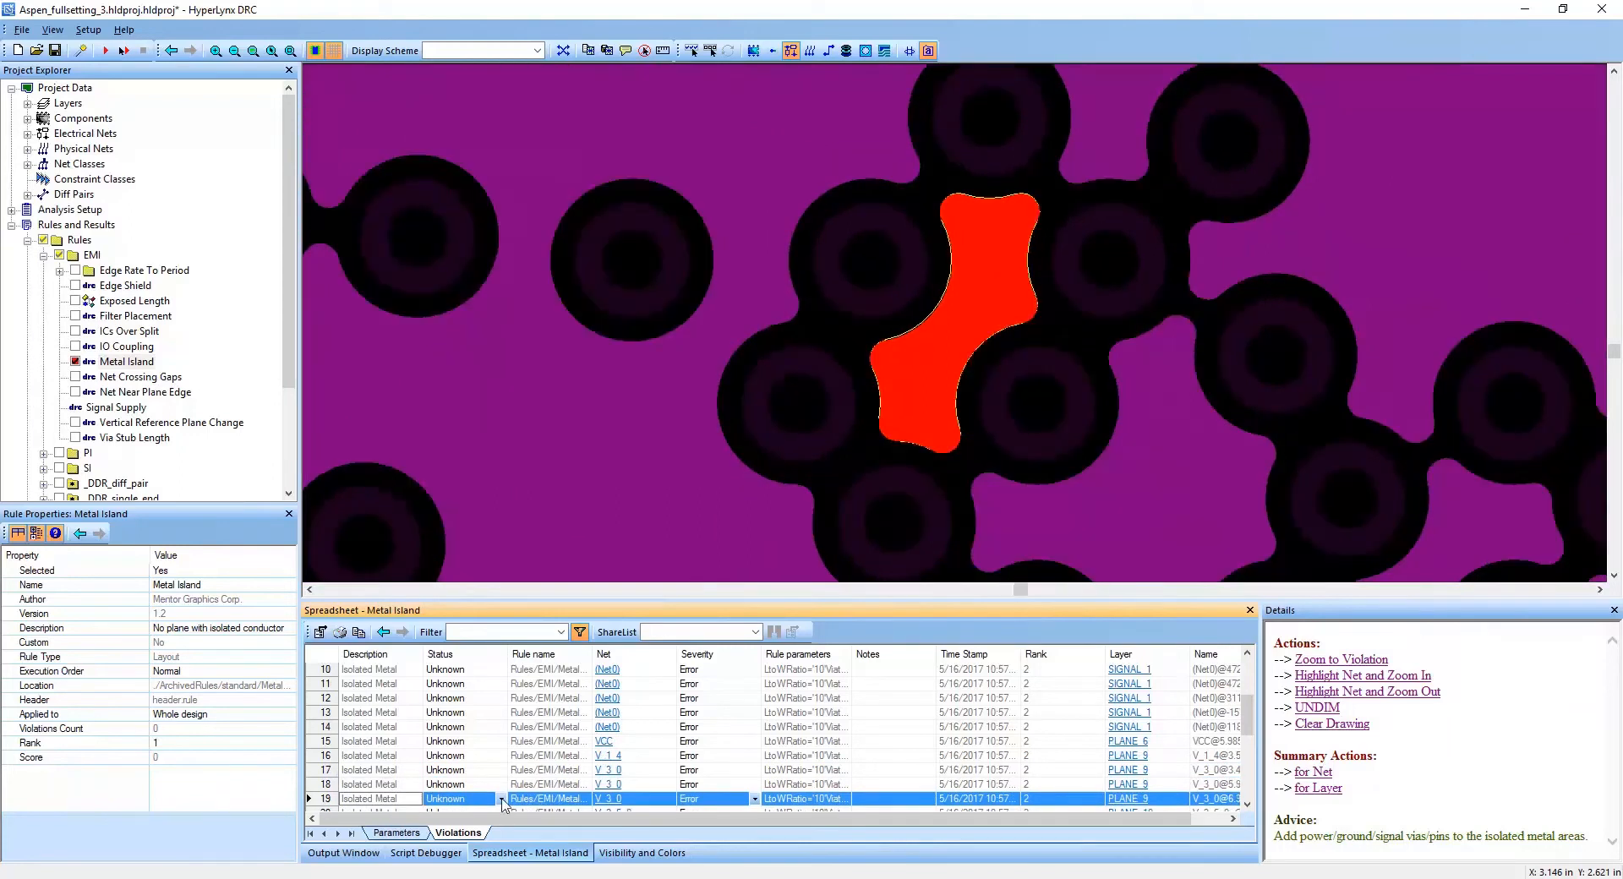
left_click(456, 799)
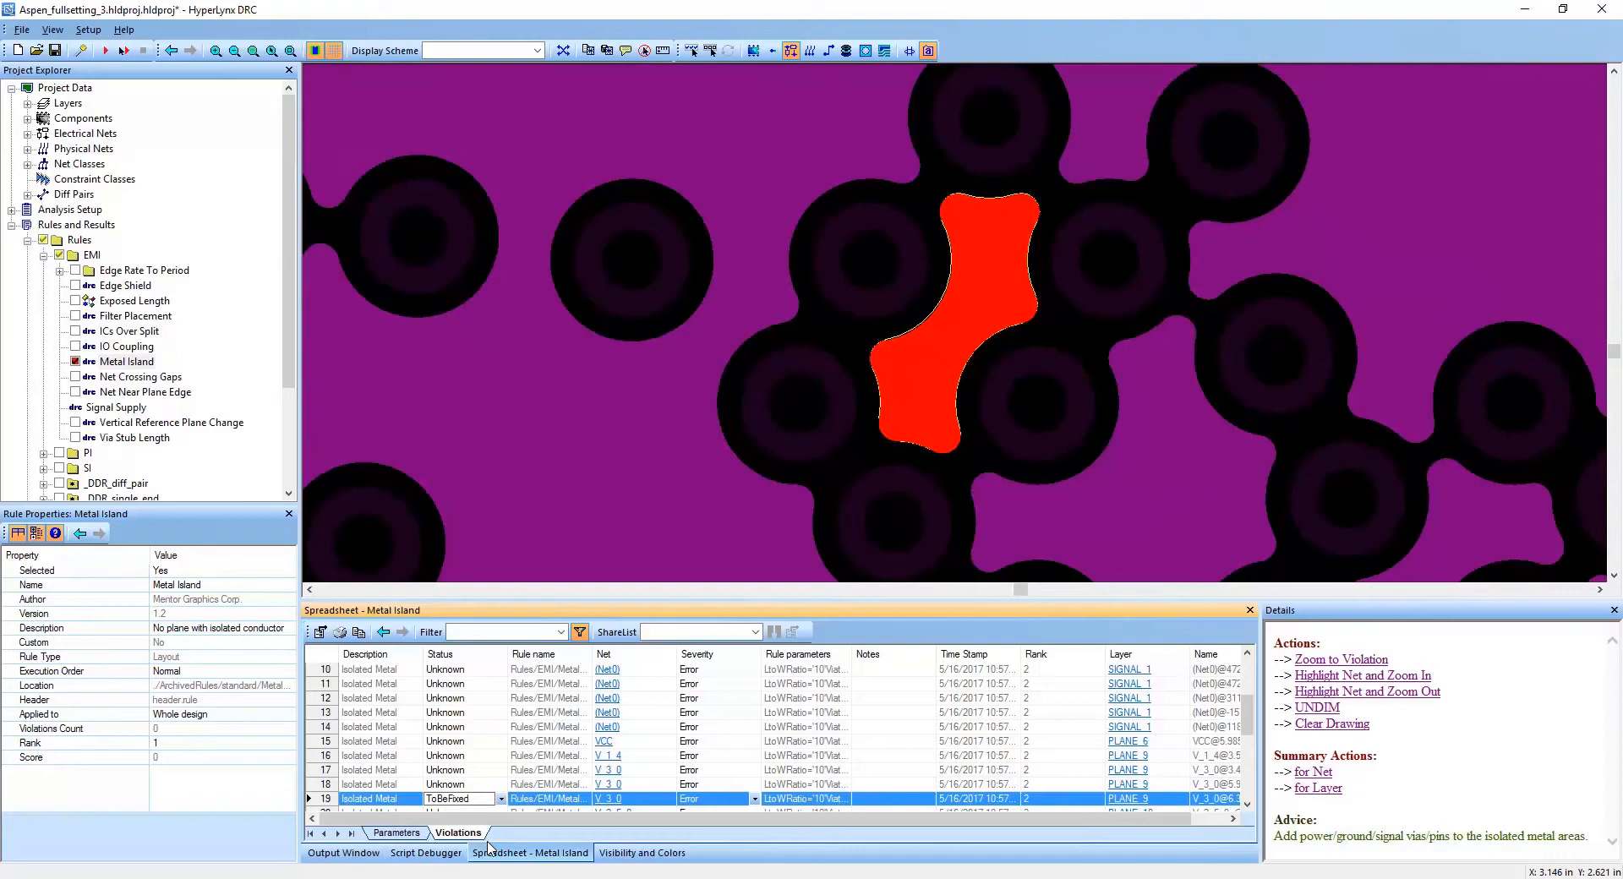
left_click(498, 783)
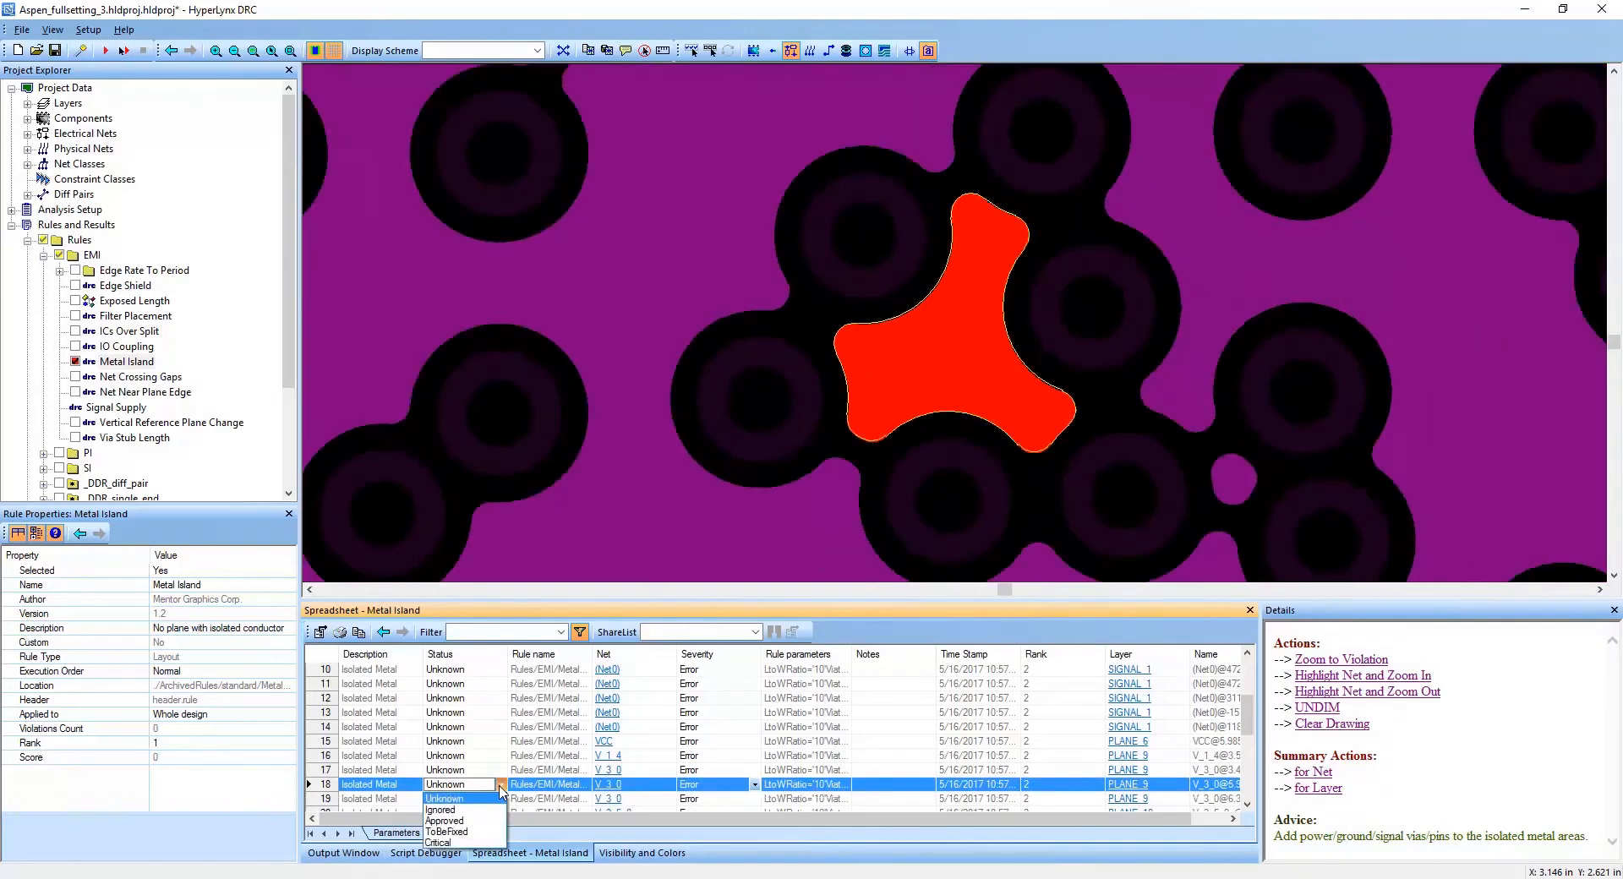
mouse_move(447, 833)
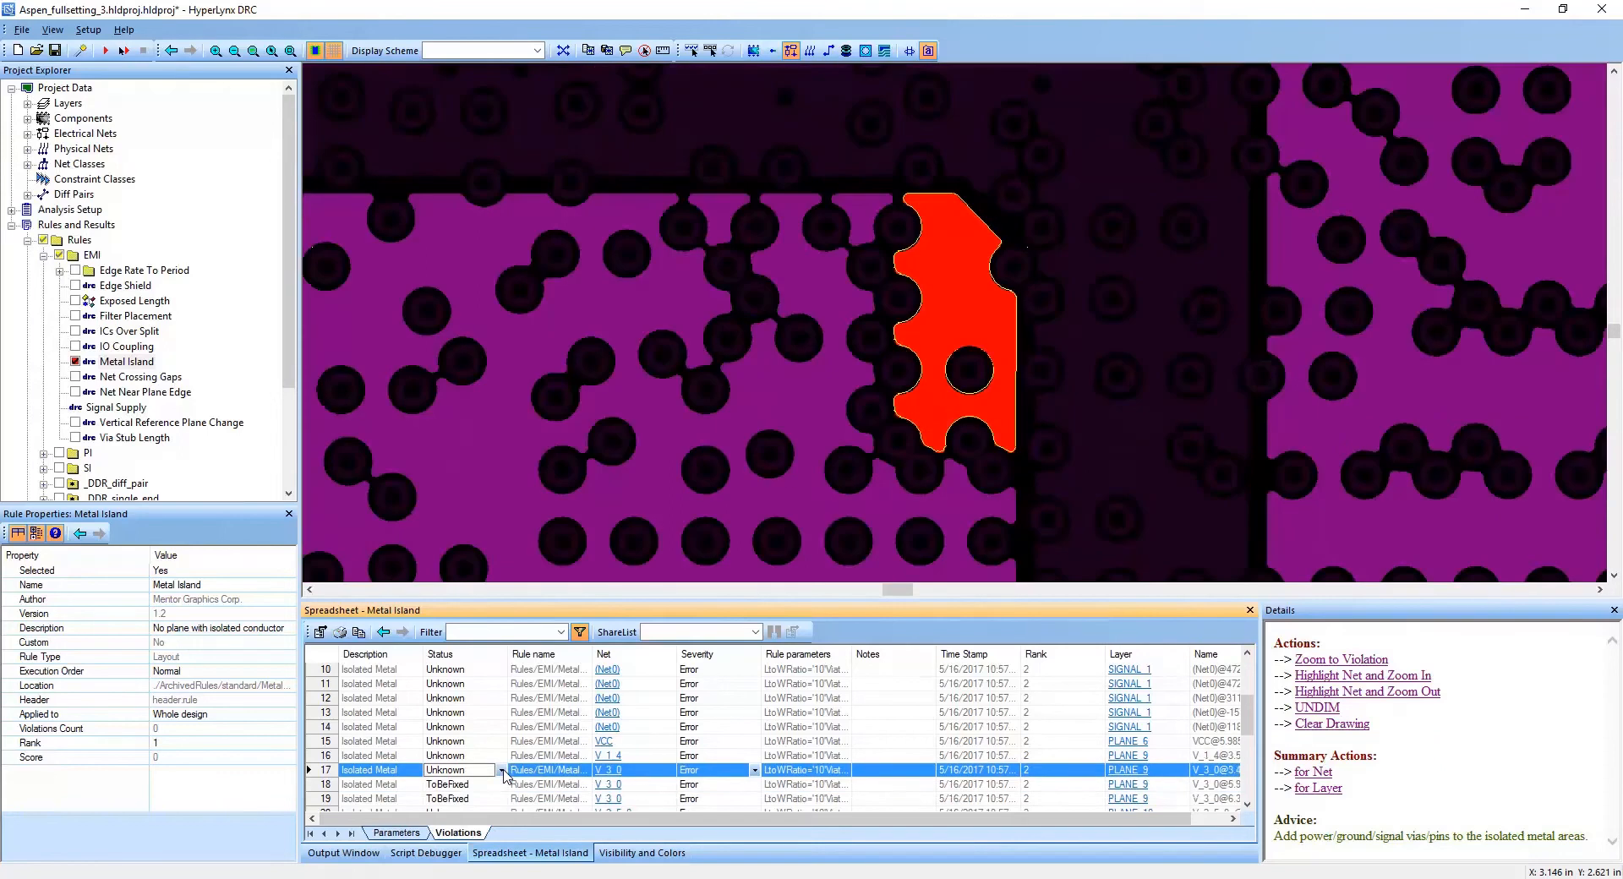
left_click(502, 770)
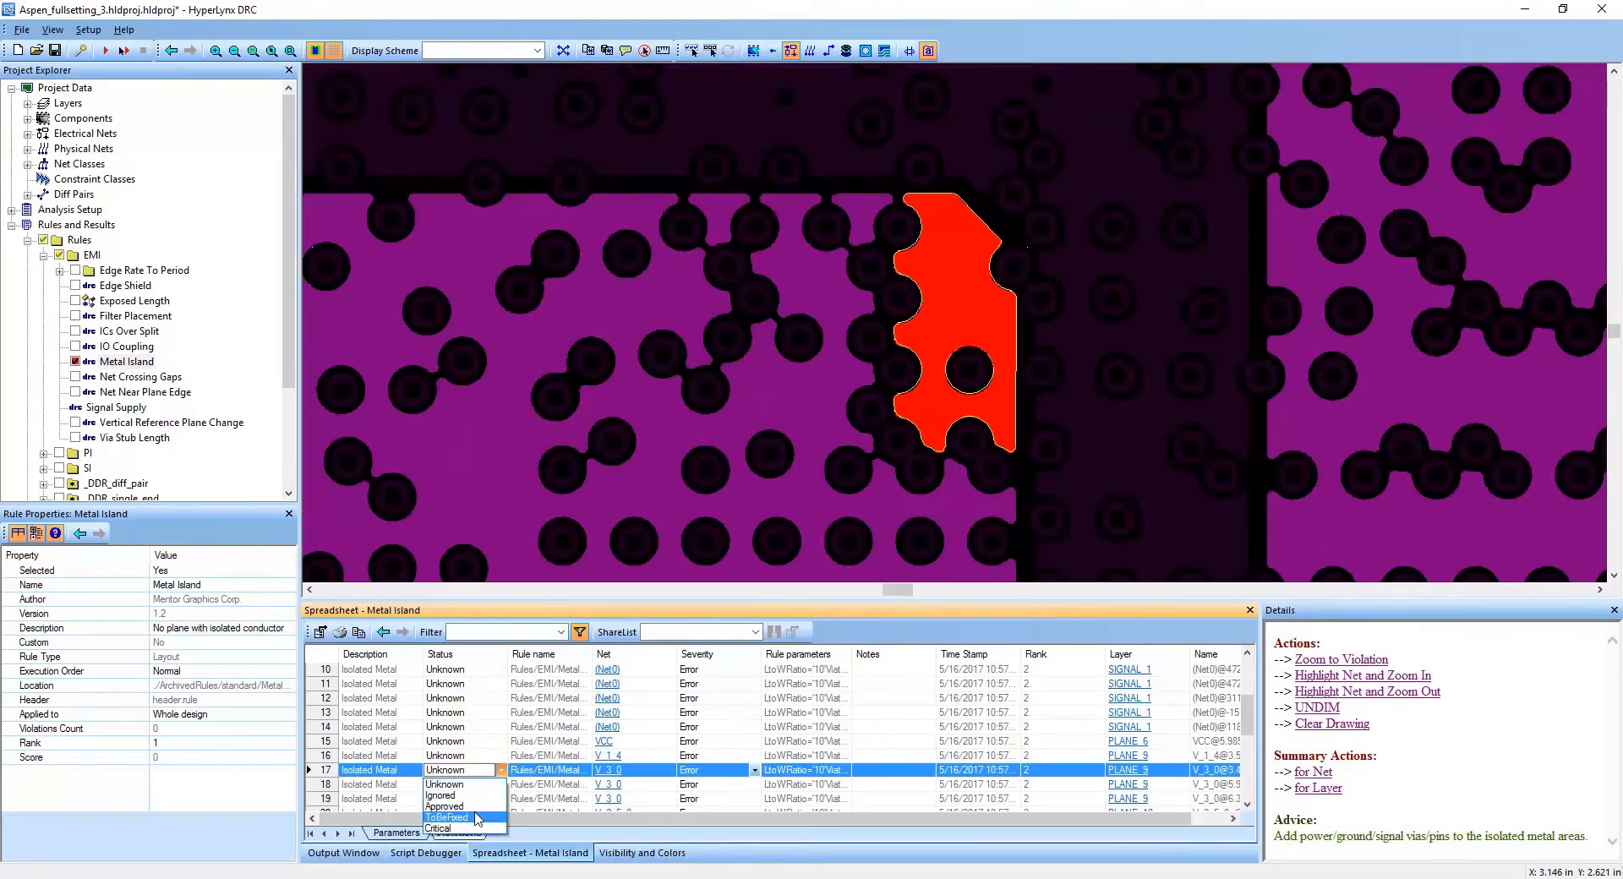
left_click(448, 818)
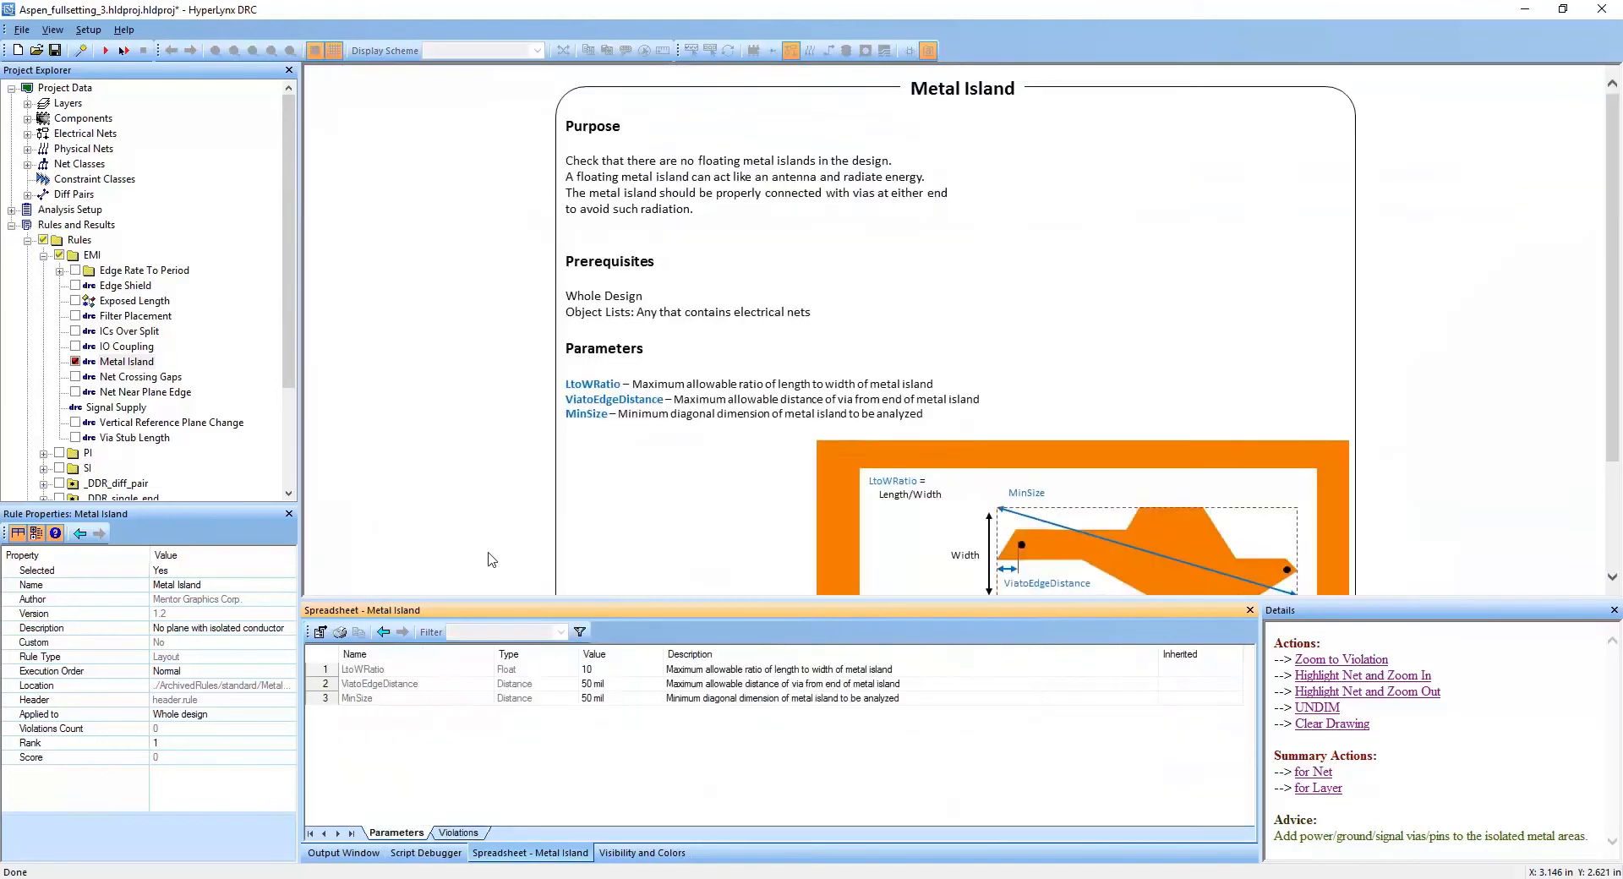
scroll("down", 3)
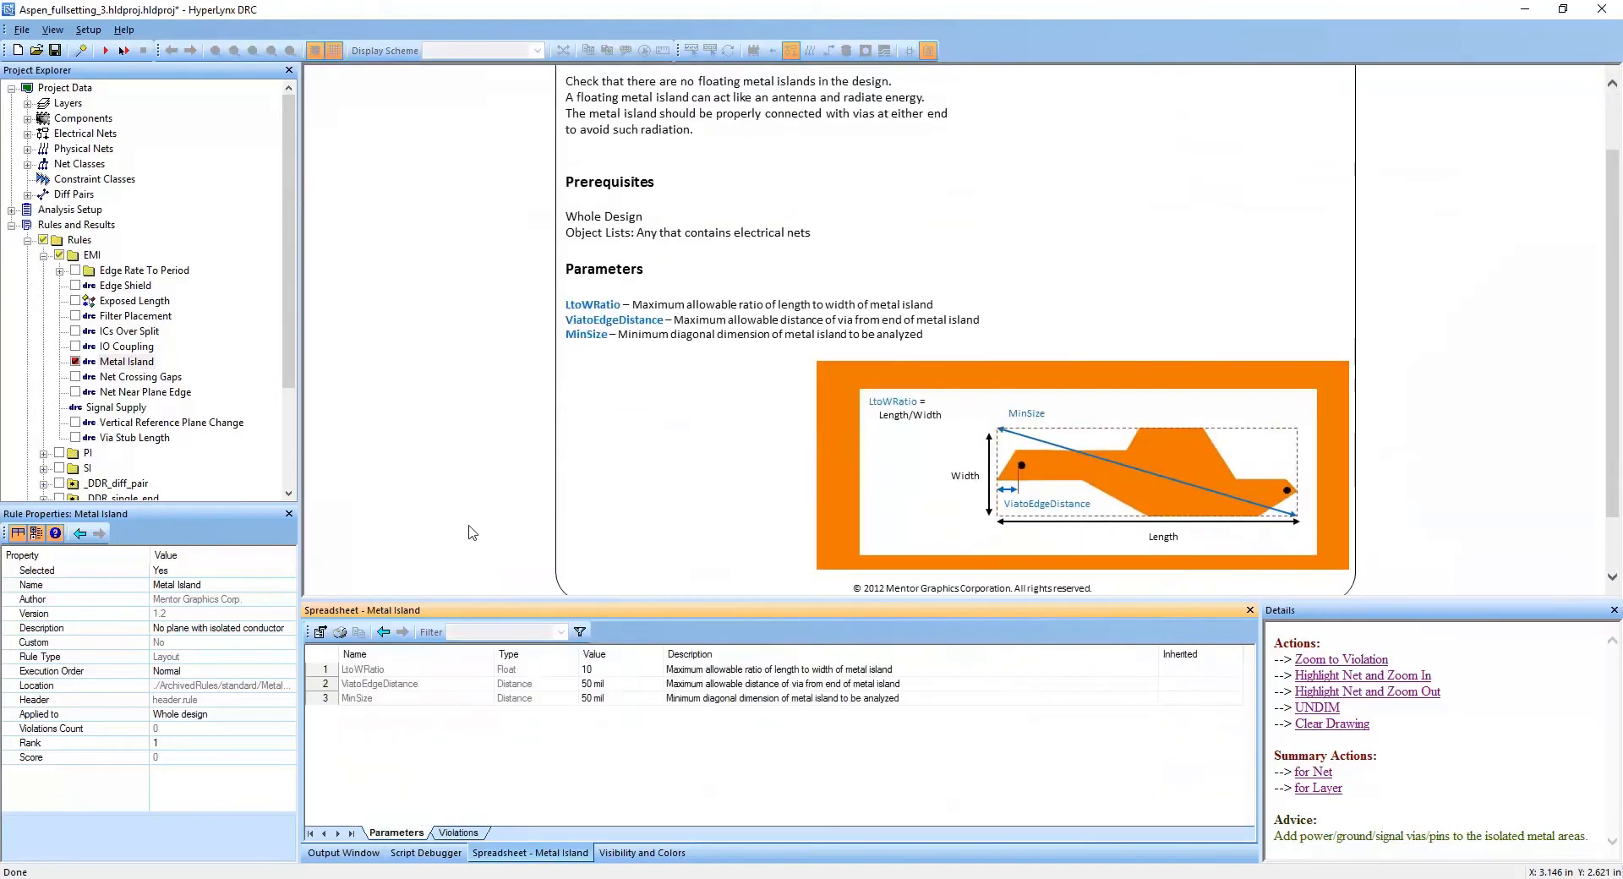